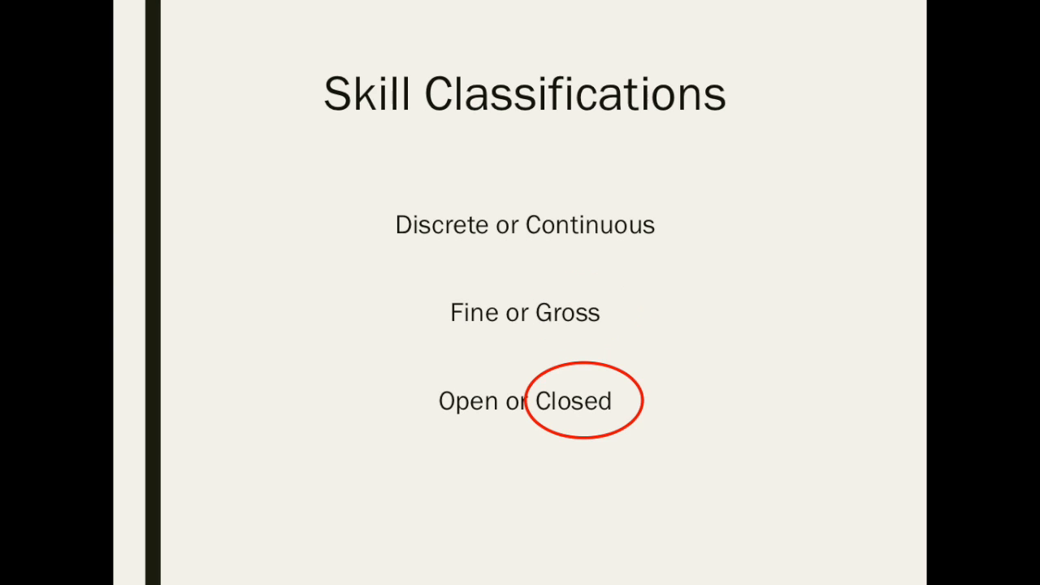
Advance the slideshow to the '2 dimensional skill classifications' slide showing Classification = 1B
key("right")
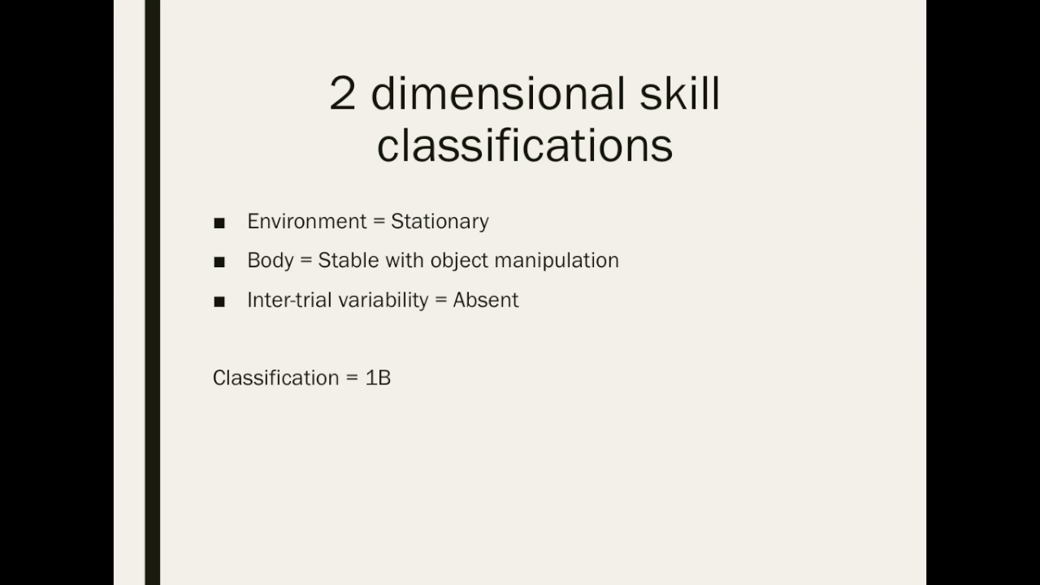